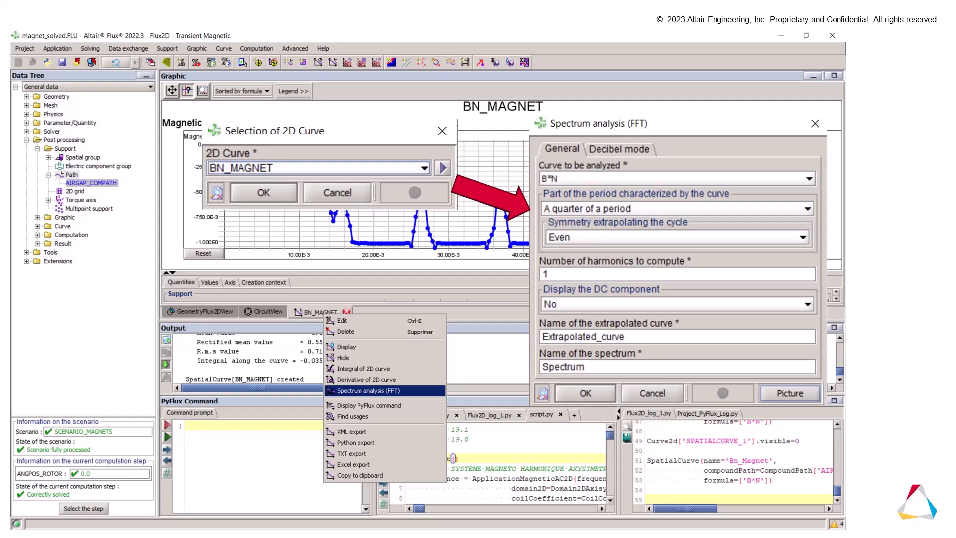
# - Compute the FFT spectrum of the BN_MAGNET curve: quarter period, Even symmetry, 1 harmonic
pyautogui.click(584, 392)
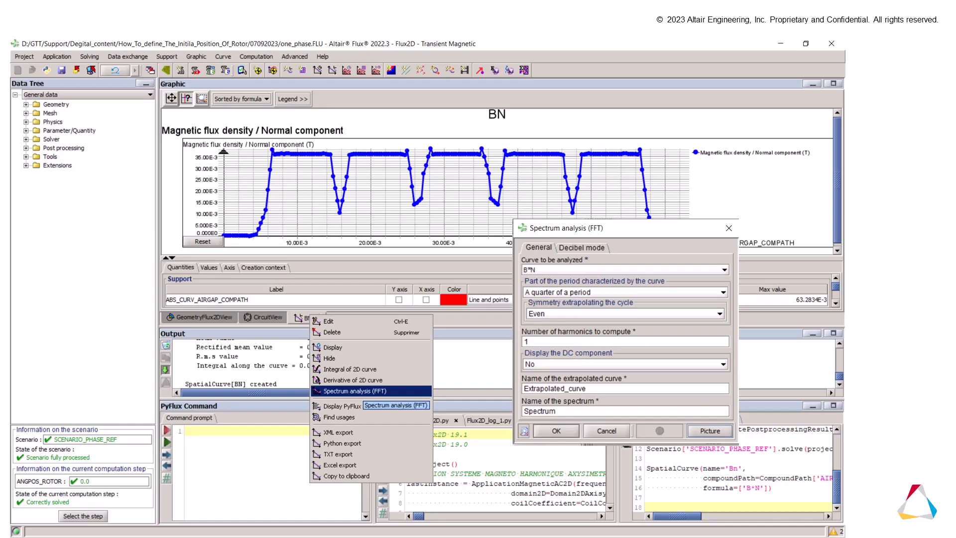
# - Compute the same quarter-period, Even, 1-harmonic FFT on the BN curve in one_phase.FLU
pyautogui.click(555, 430)
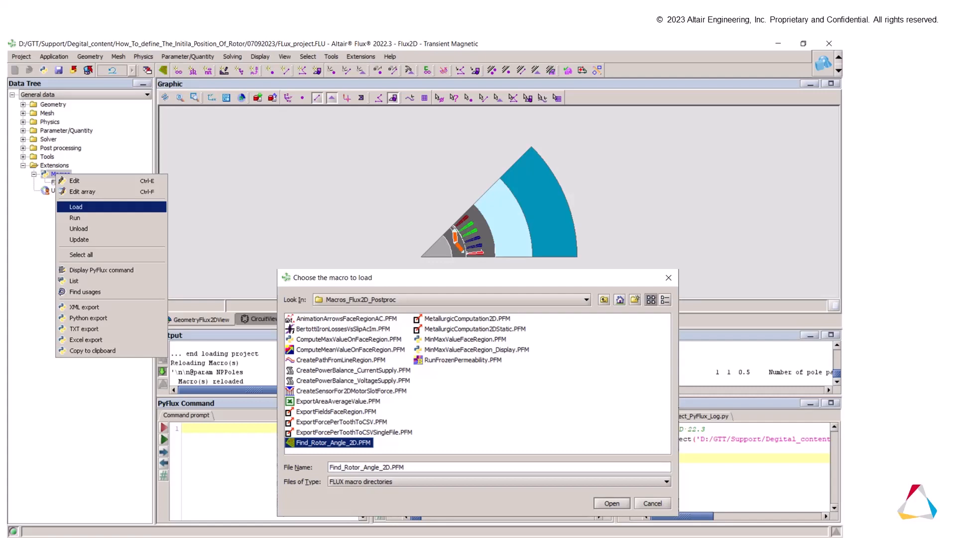
# - Load Find_Rotor_Angle_2D.PFM with 4 pole pairs, 0.5 represented, 4 periodicities, I1–I3, ROTOR and STATOR
pyautogui.click(611, 502)
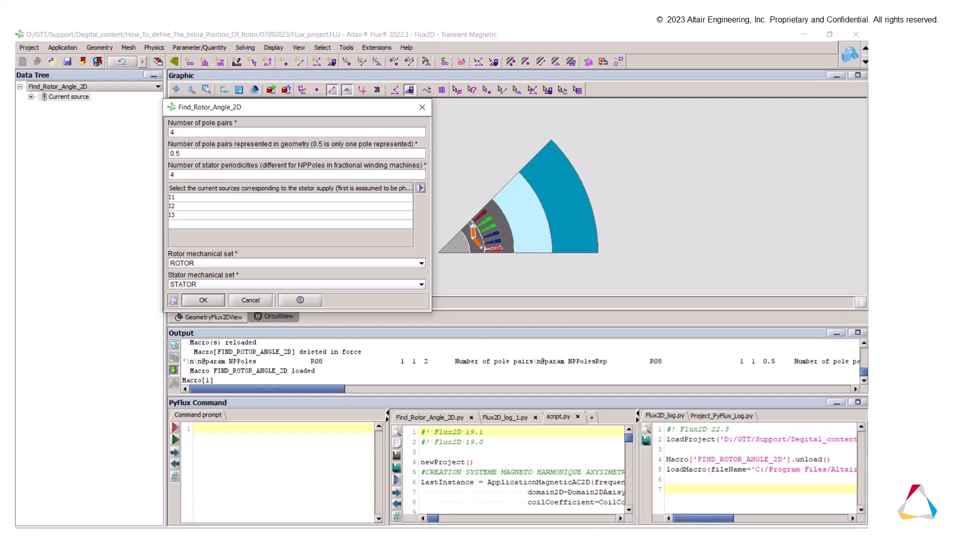
# - Launch the Find_Rotor_Angle_2D macro so the rotor-angle solve starts computing
pyautogui.click(202, 300)
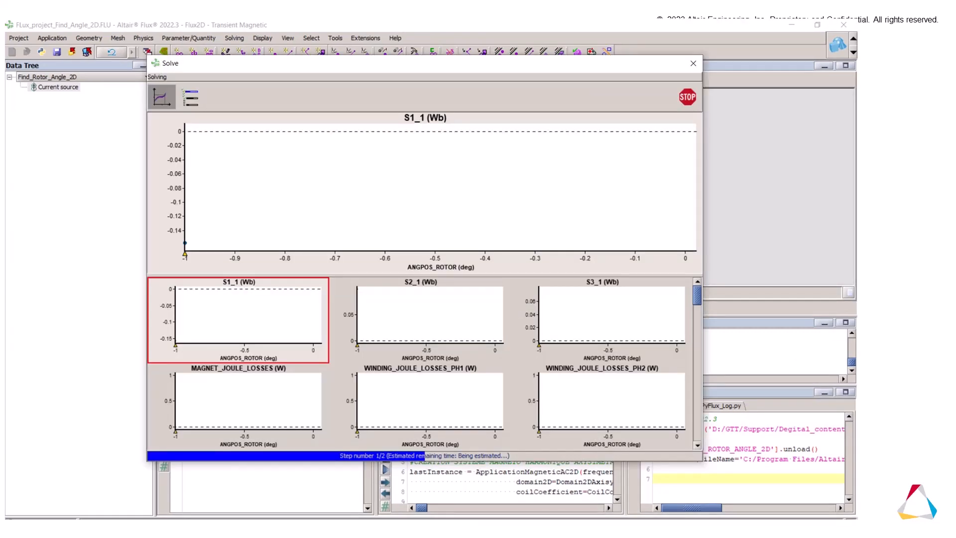